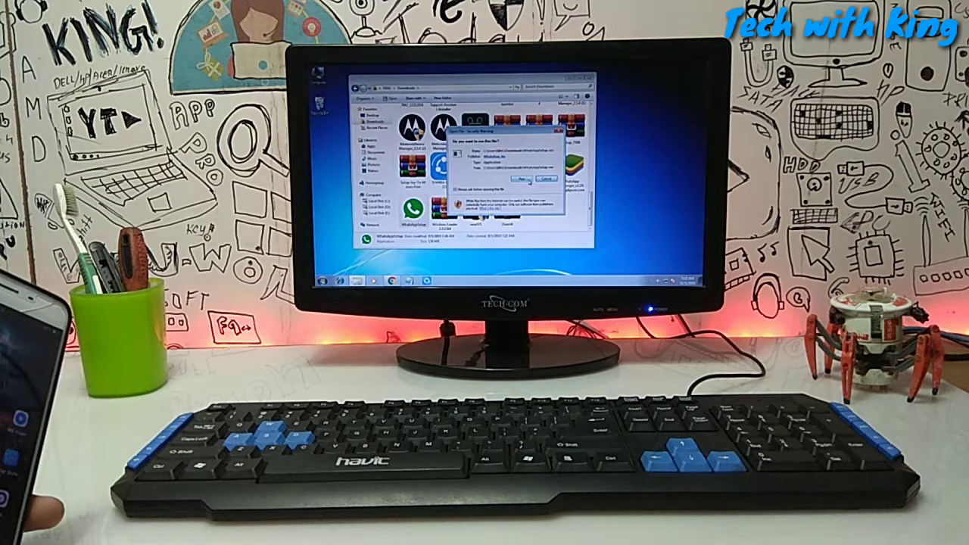
# Step: Run WhatsAppSetup.exe despite the Open File security warning
pyautogui.click(529, 178)
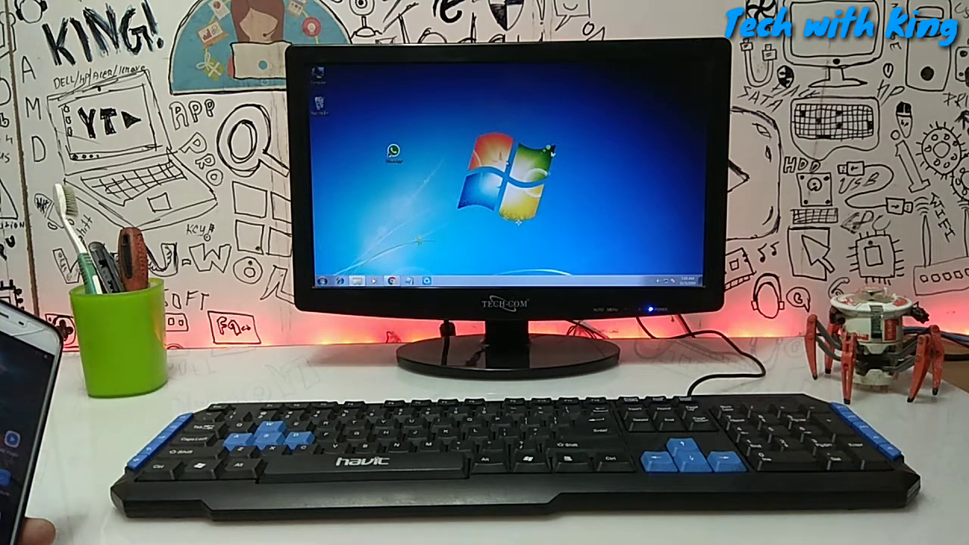
# Step: Launch WhatsApp from its new desktop shortcut once installation finishes
pyautogui.doubleClick(396, 148)
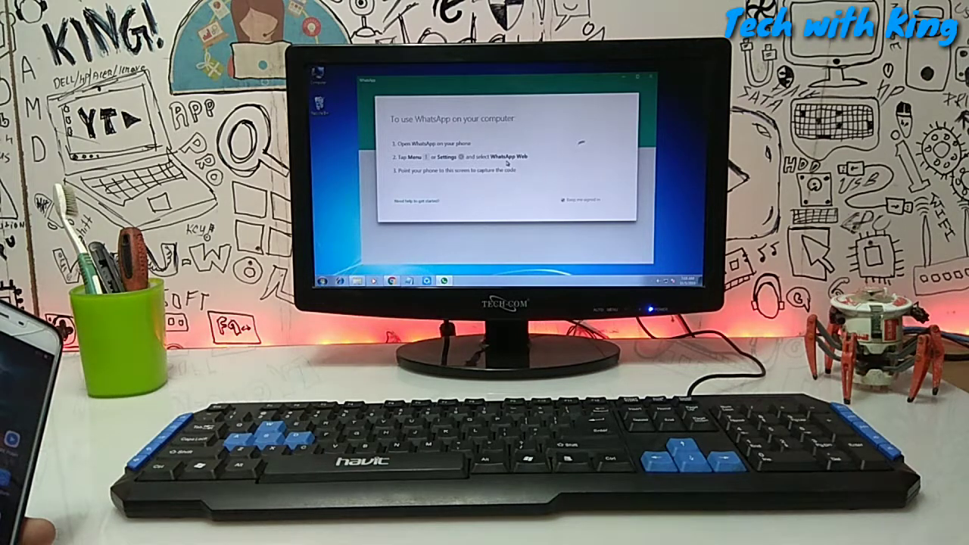